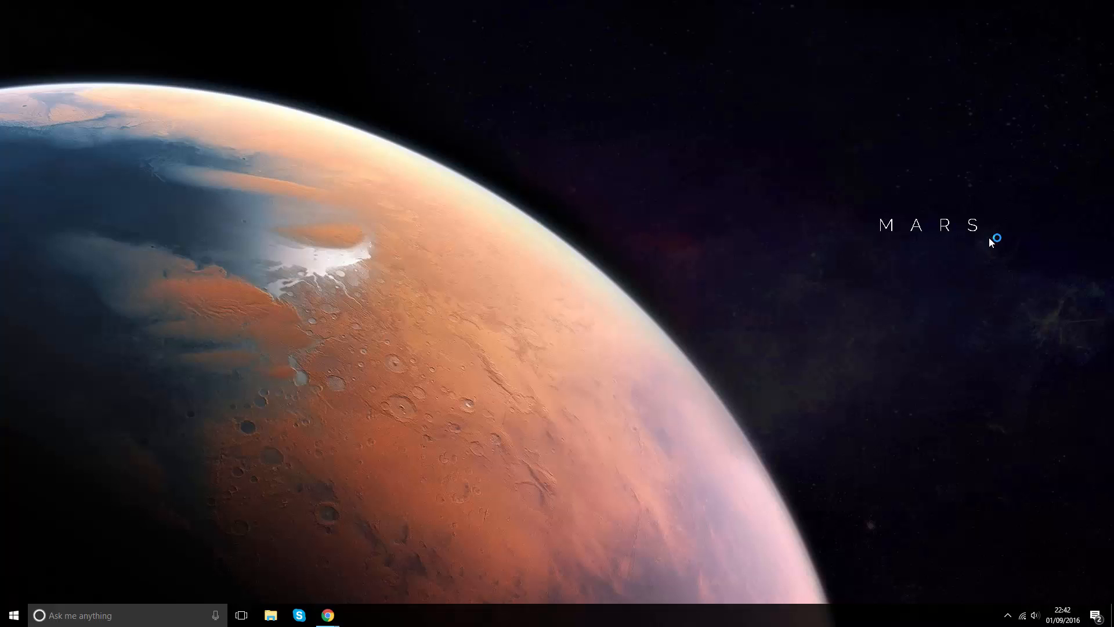
pyautogui.moveTo(908, 254)
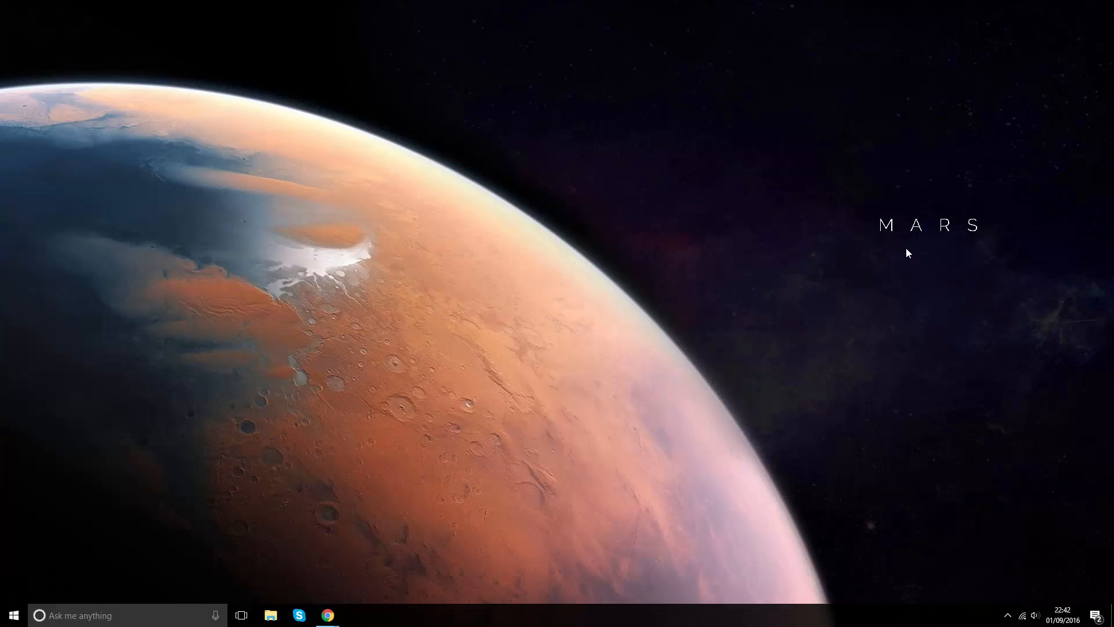
pyautogui.moveTo(328, 615)
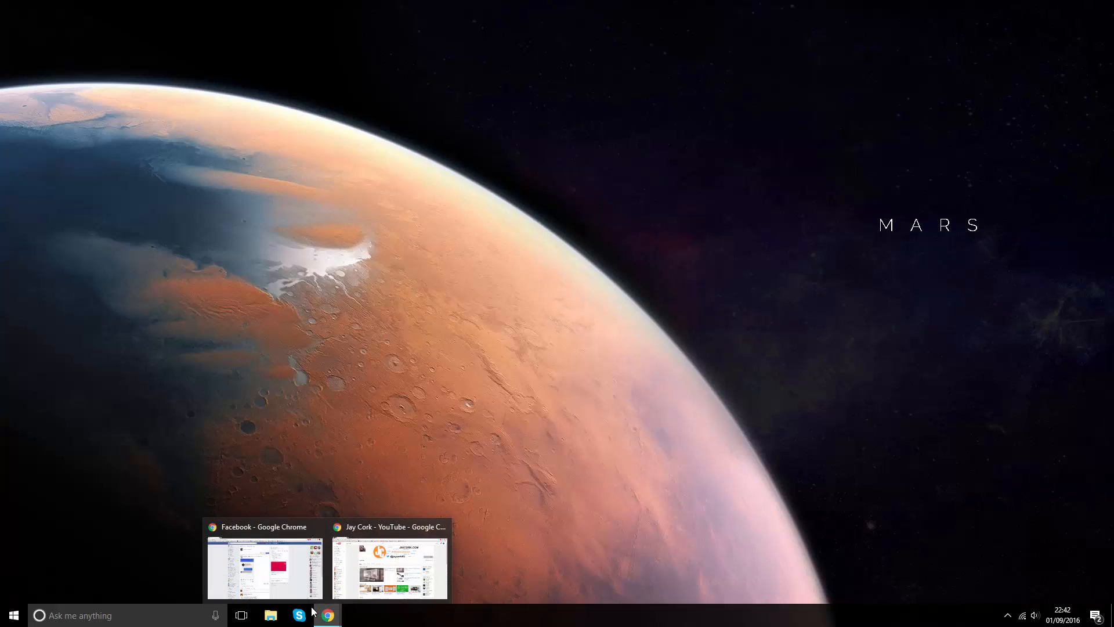
# Go to your own Facebook profile and its Videos section via More
pyautogui.click(265, 569)
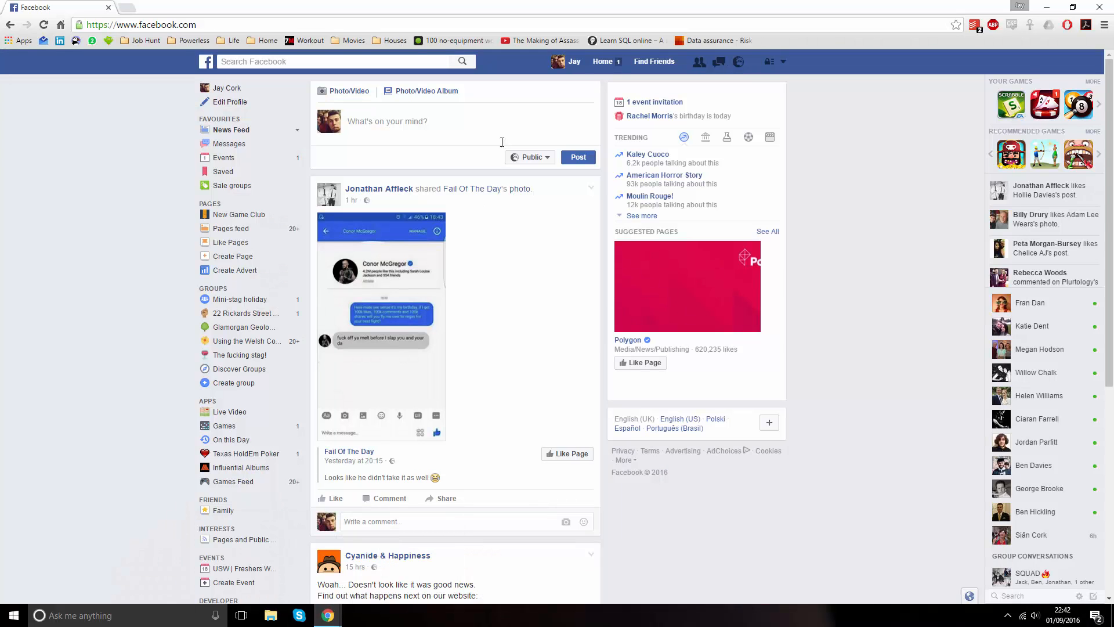
pyautogui.click(572, 61)
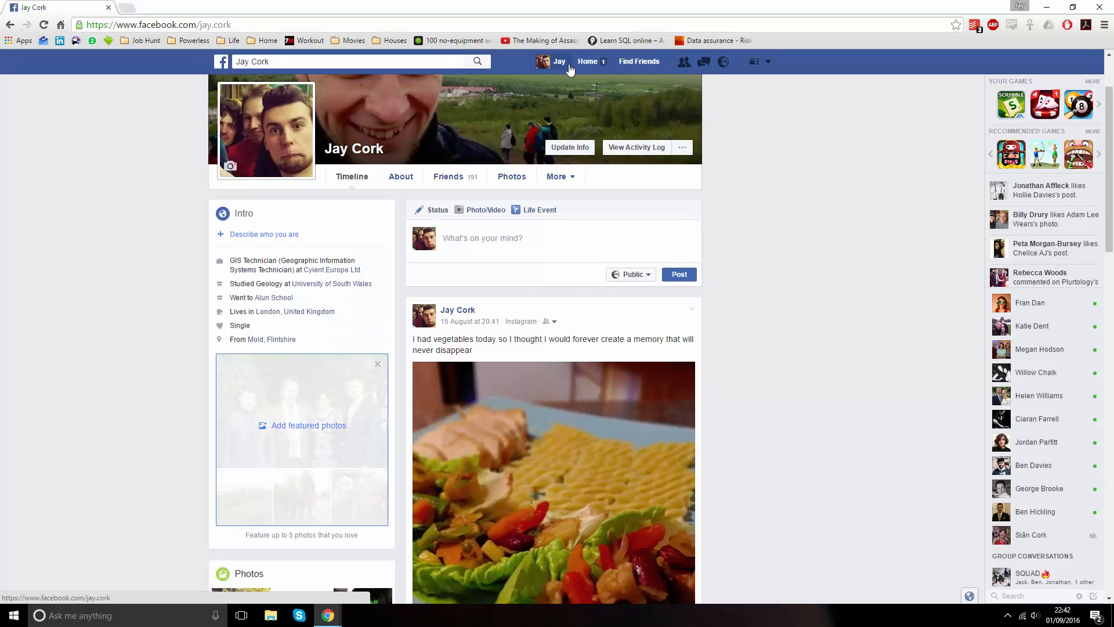
pyautogui.moveTo(570, 69)
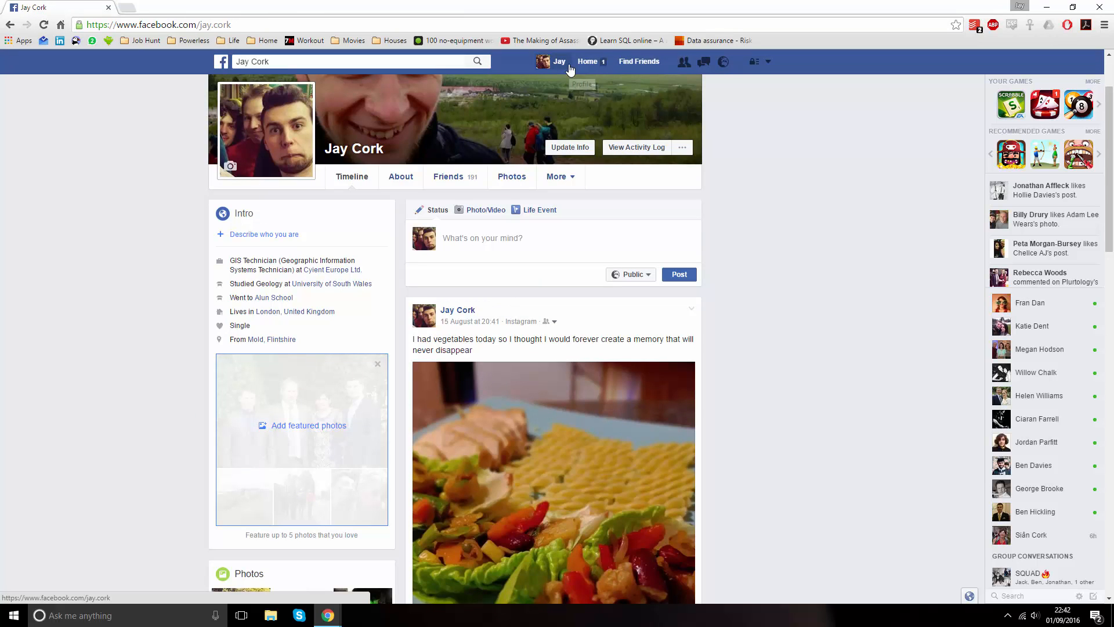
pyautogui.click(561, 177)
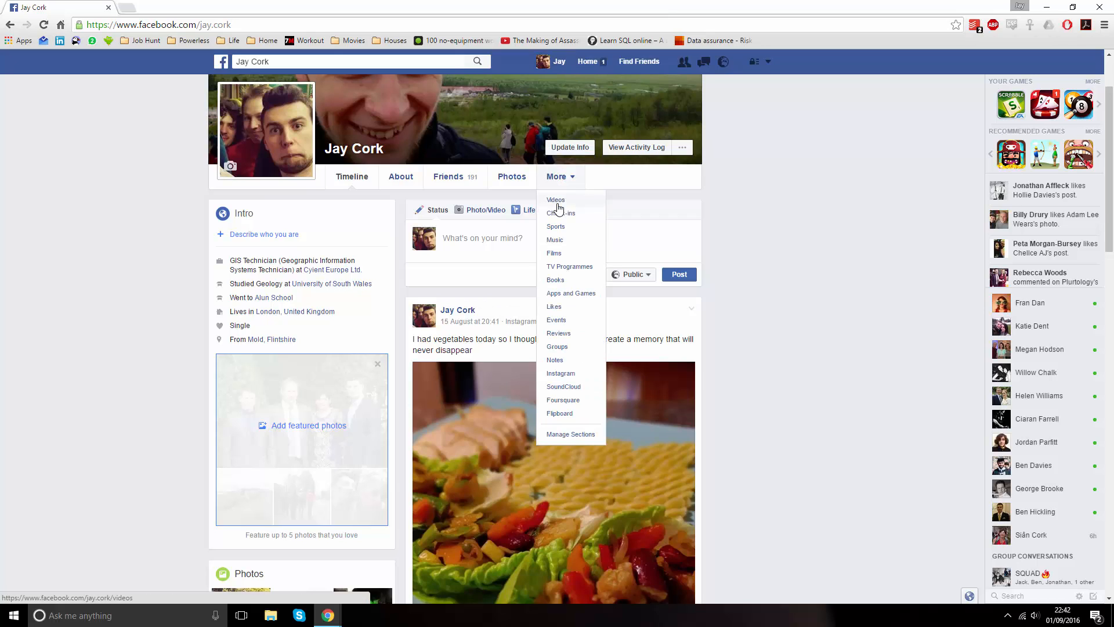
pyautogui.click(555, 199)
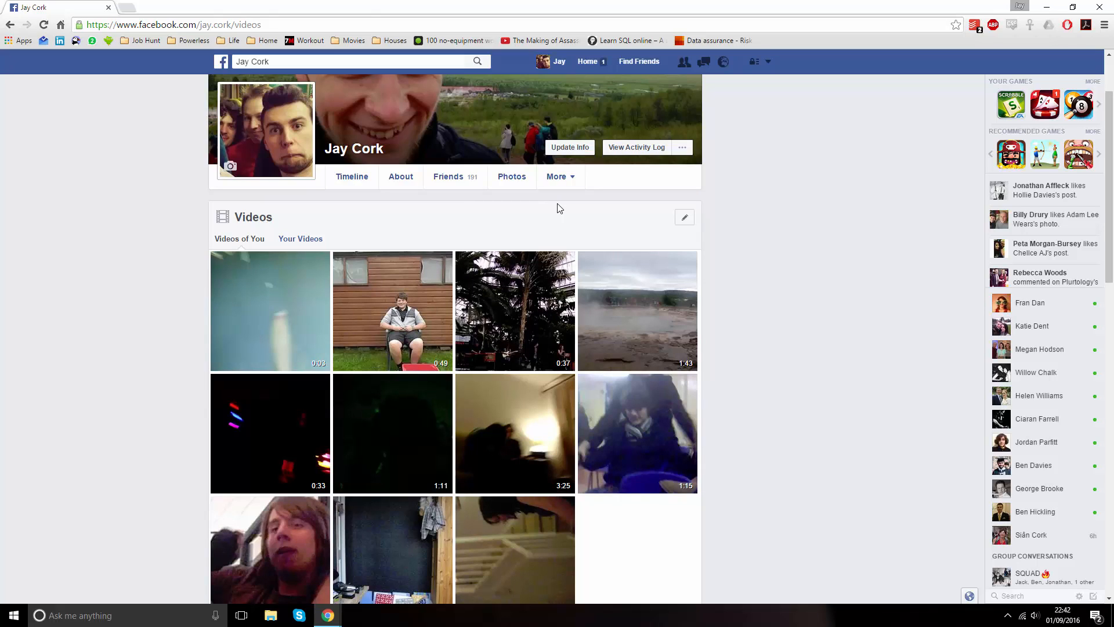
pyautogui.moveTo(351, 242)
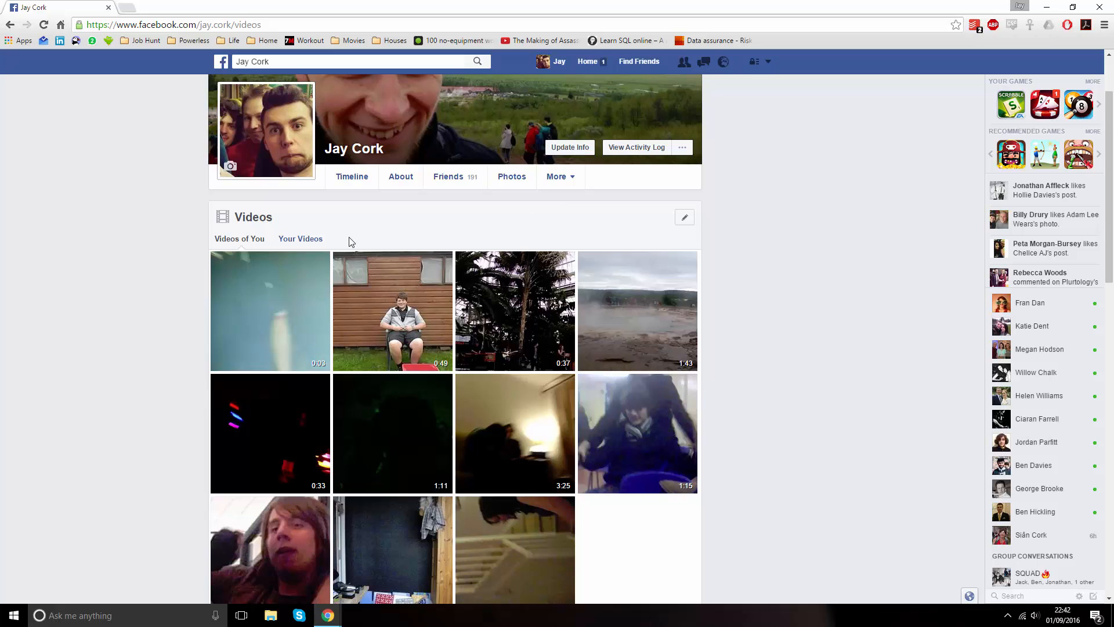
# Filter to Your Videos and view the Big Fish Jumping video
pyautogui.click(301, 238)
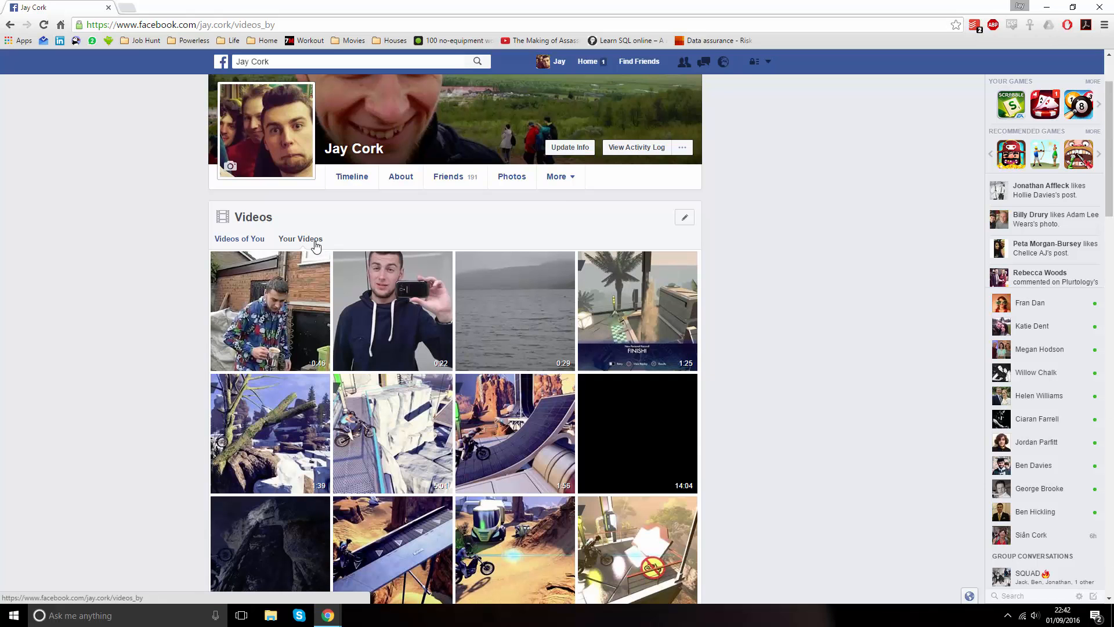
pyautogui.click(515, 311)
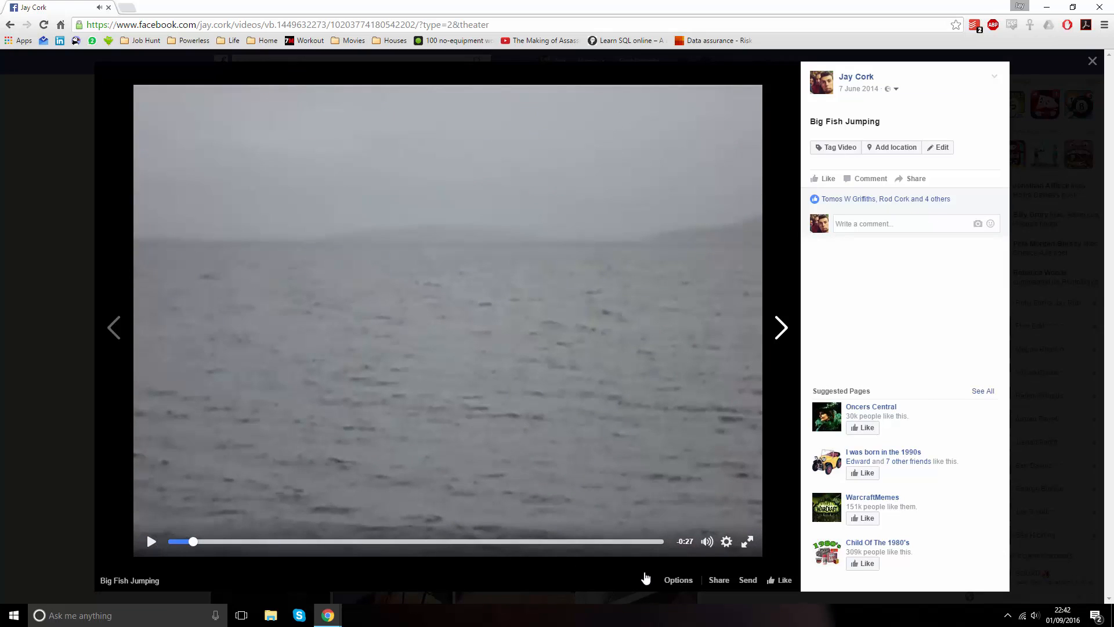
# Download HD to view the standalone video file, pause it, and copy its address-bar URL
pyautogui.click(678, 580)
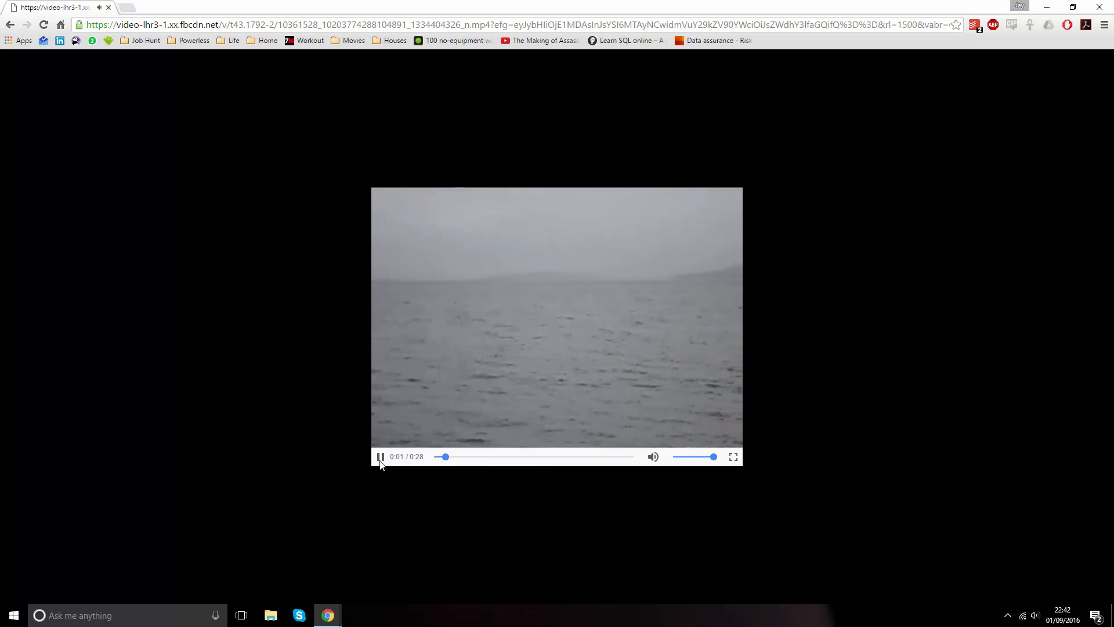
pyautogui.click(381, 457)
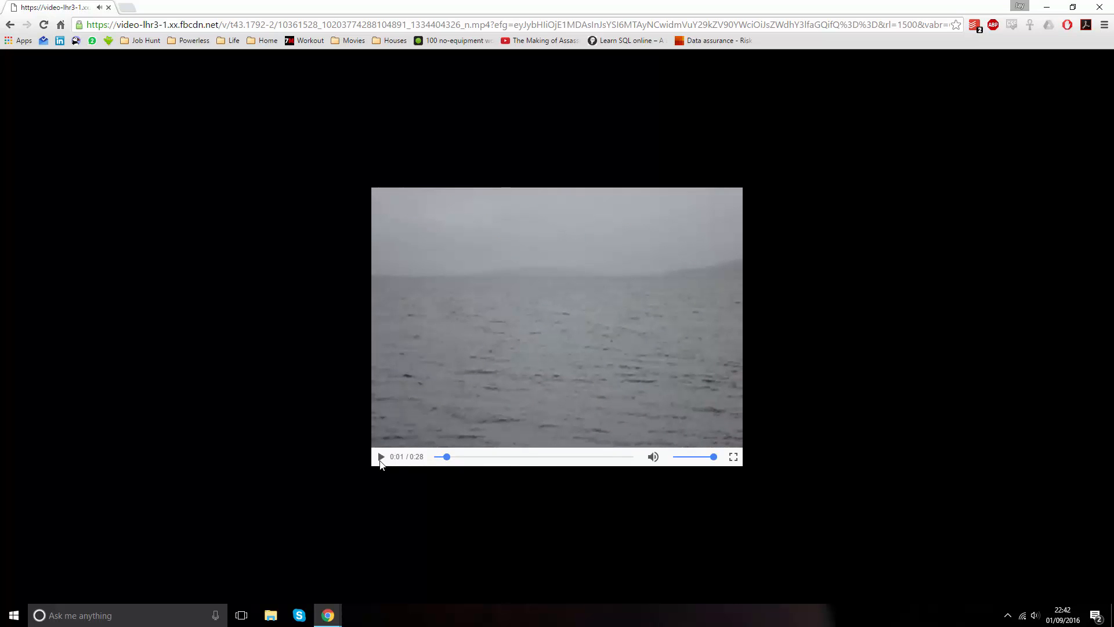
pyautogui.click(434, 24)
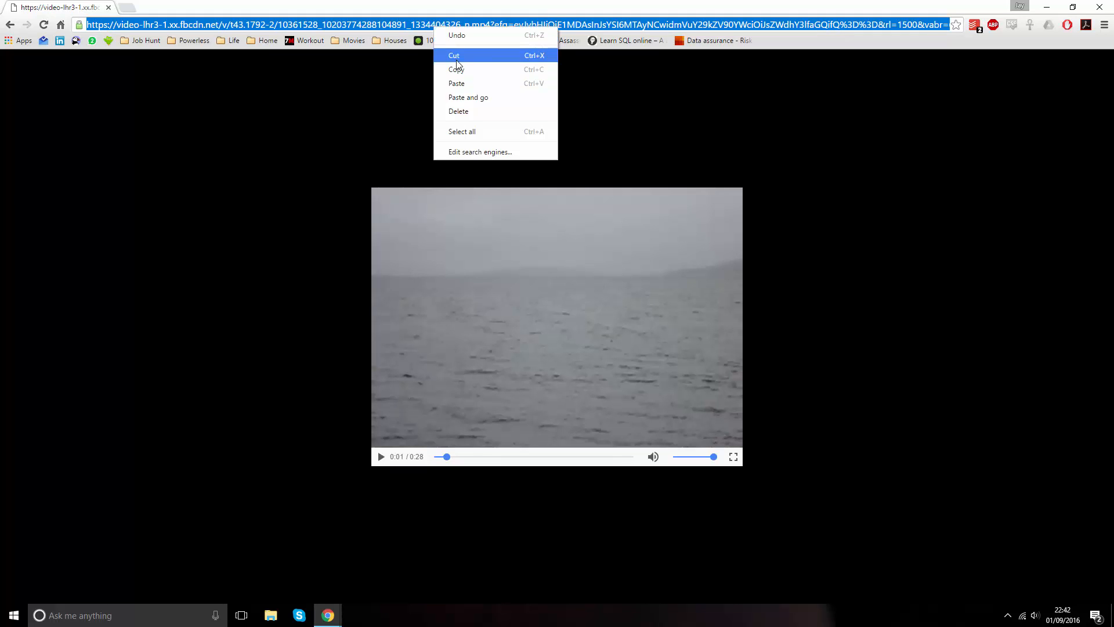
pyautogui.click(456, 69)
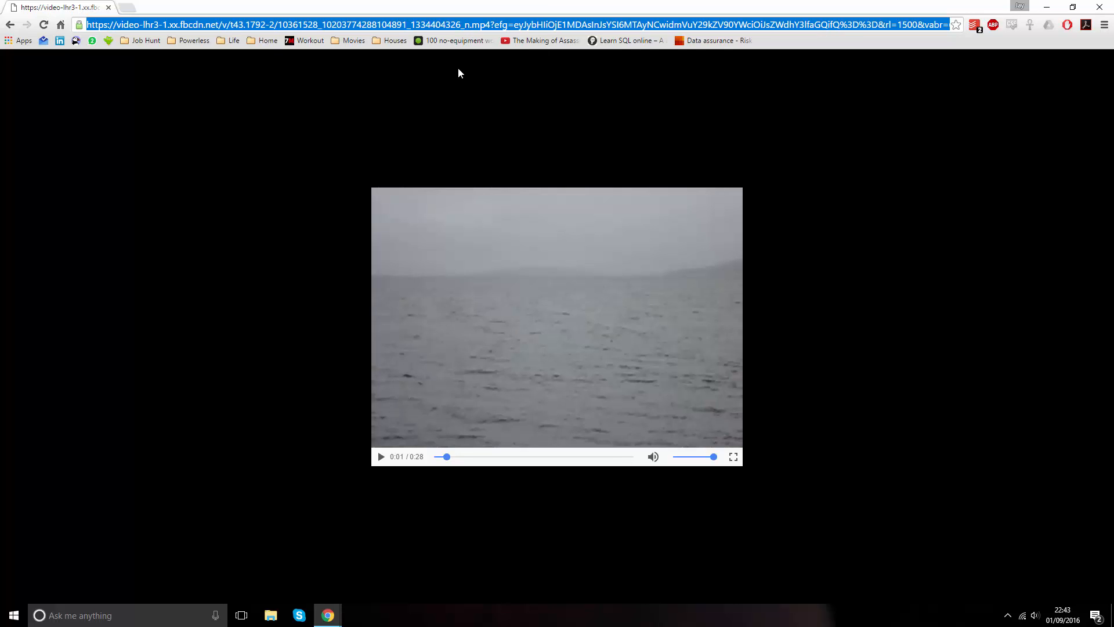
pyautogui.press('ctrl+l')
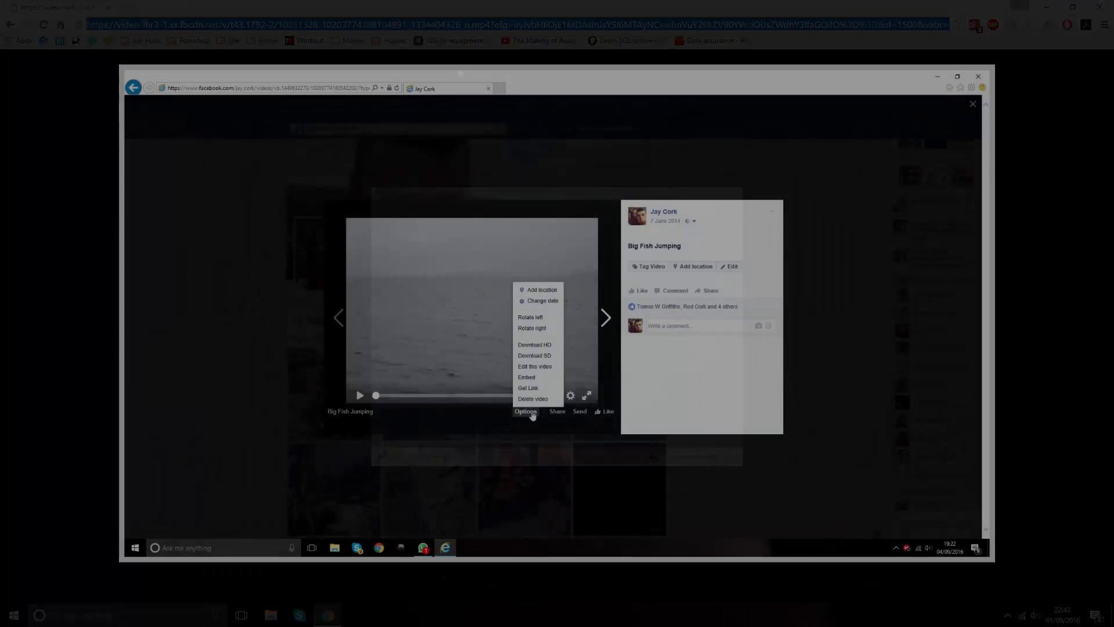
pyautogui.moveTo(535, 345)
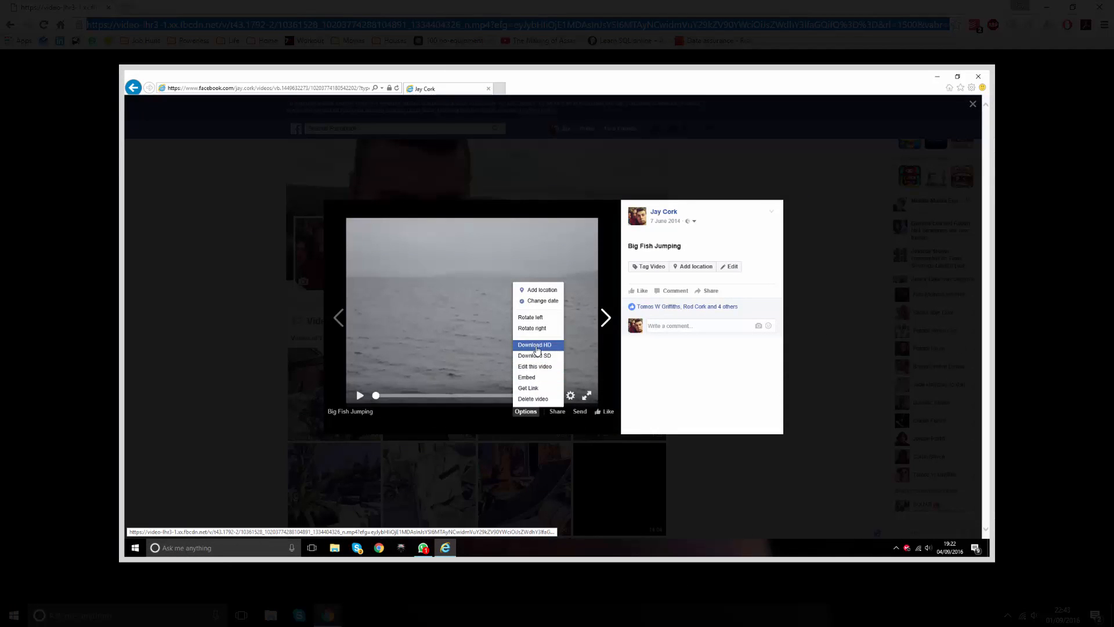
# Copy the Download HD link shortcut from the video's Options in Internet Explorer
pyautogui.rightClick(534, 345)
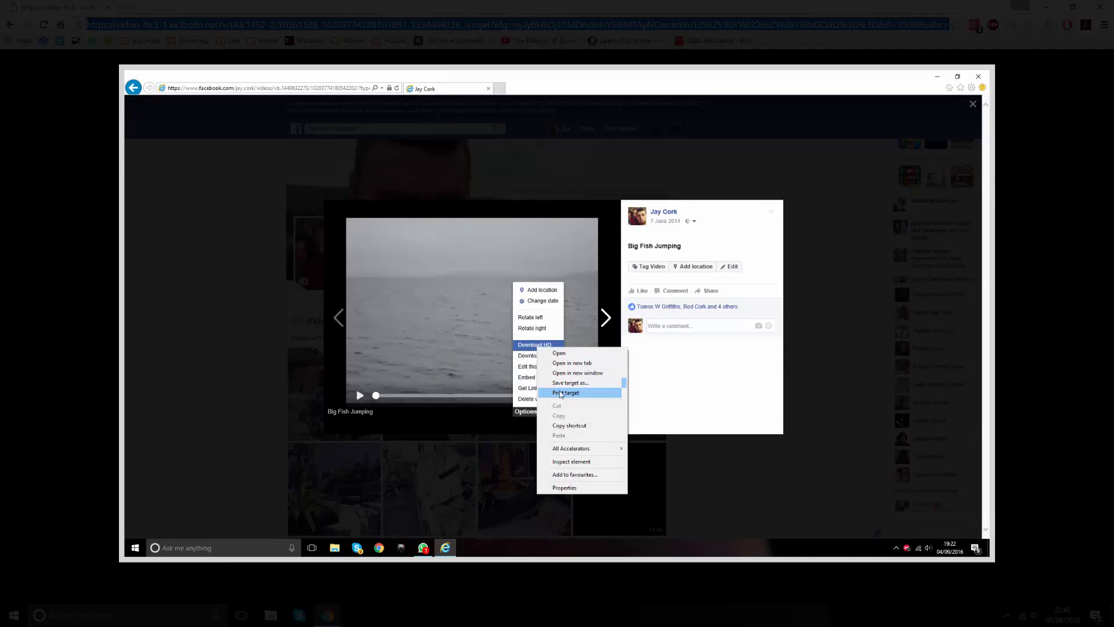
pyautogui.moveTo(579, 425)
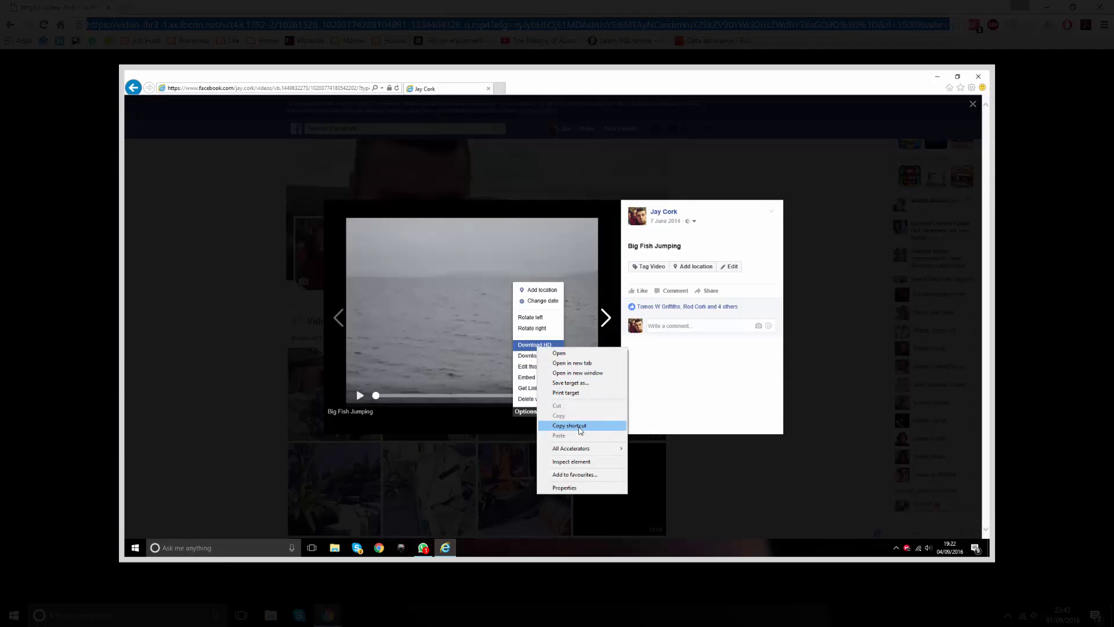
pyautogui.click(570, 425)
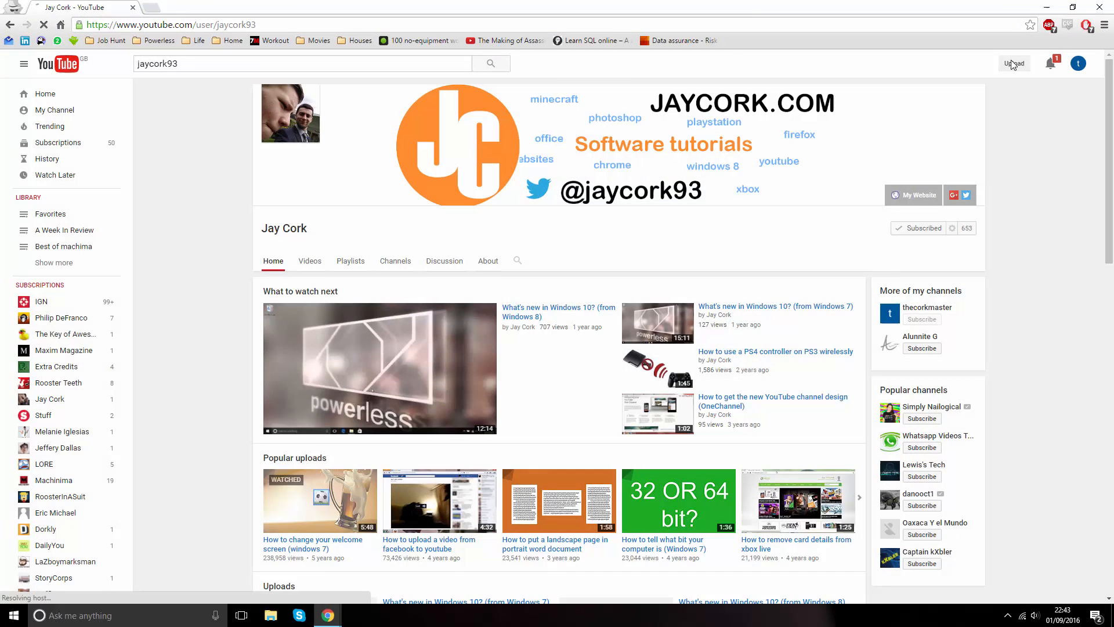
# Start a YouTube upload set to Private and bring up the Select files chooser
pyautogui.click(1014, 64)
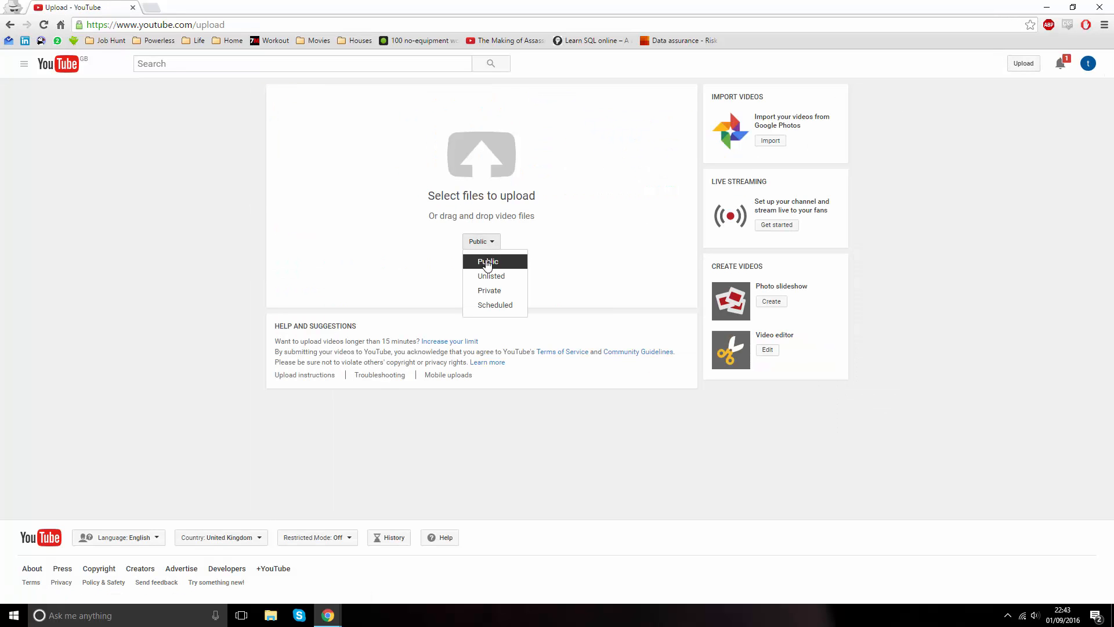
pyautogui.click(490, 290)
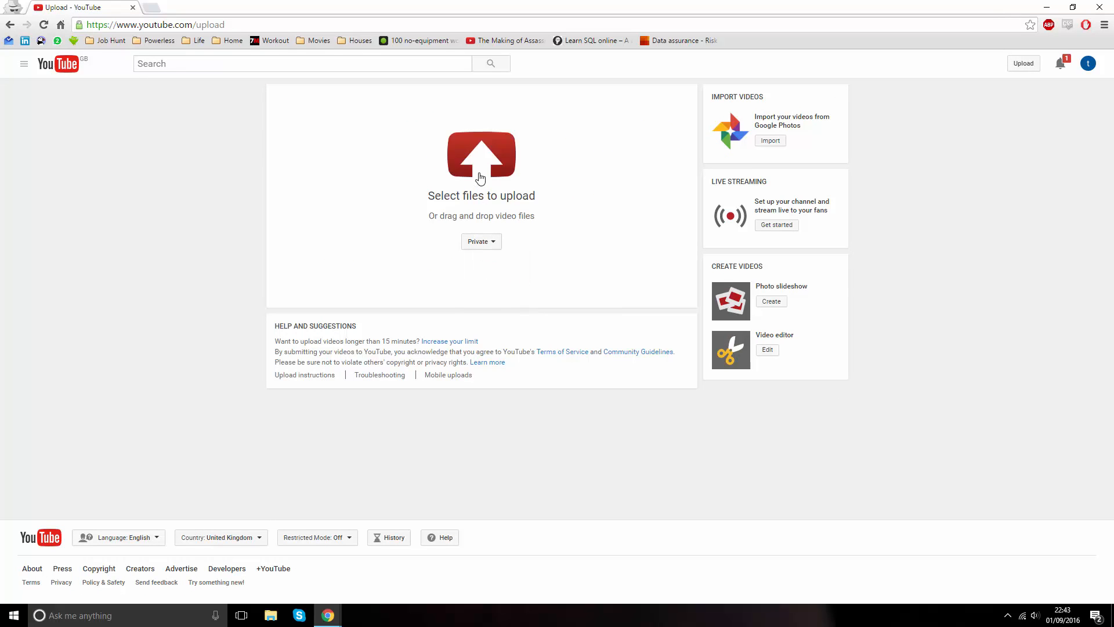
pyautogui.click(481, 155)
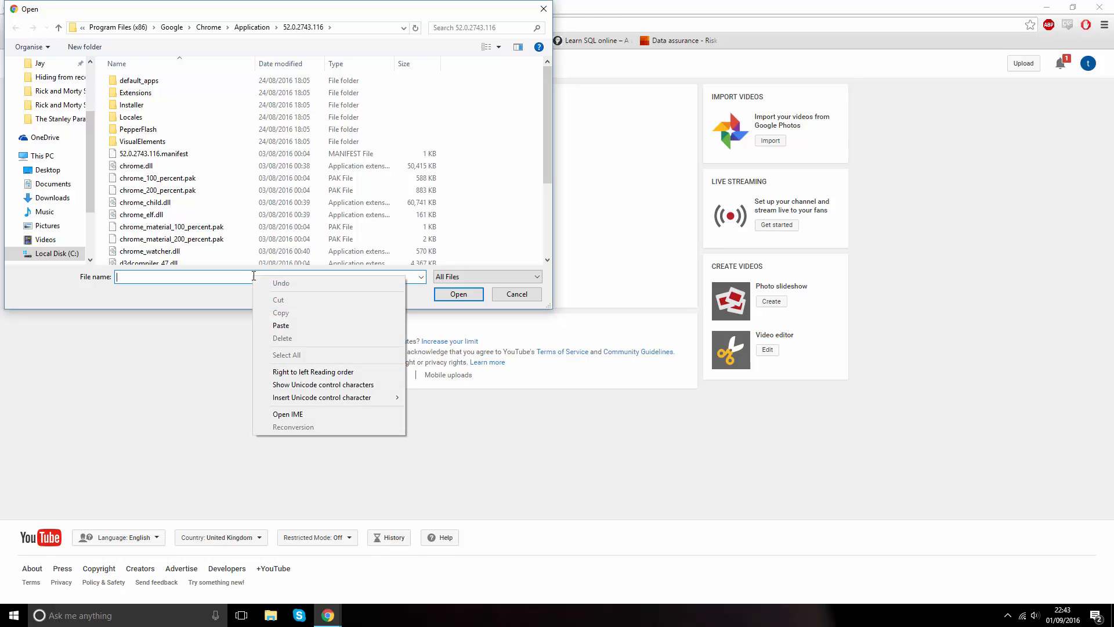
# Paste the copied Facebook video URL as the file name and submit it for upload
pyautogui.click(281, 325)
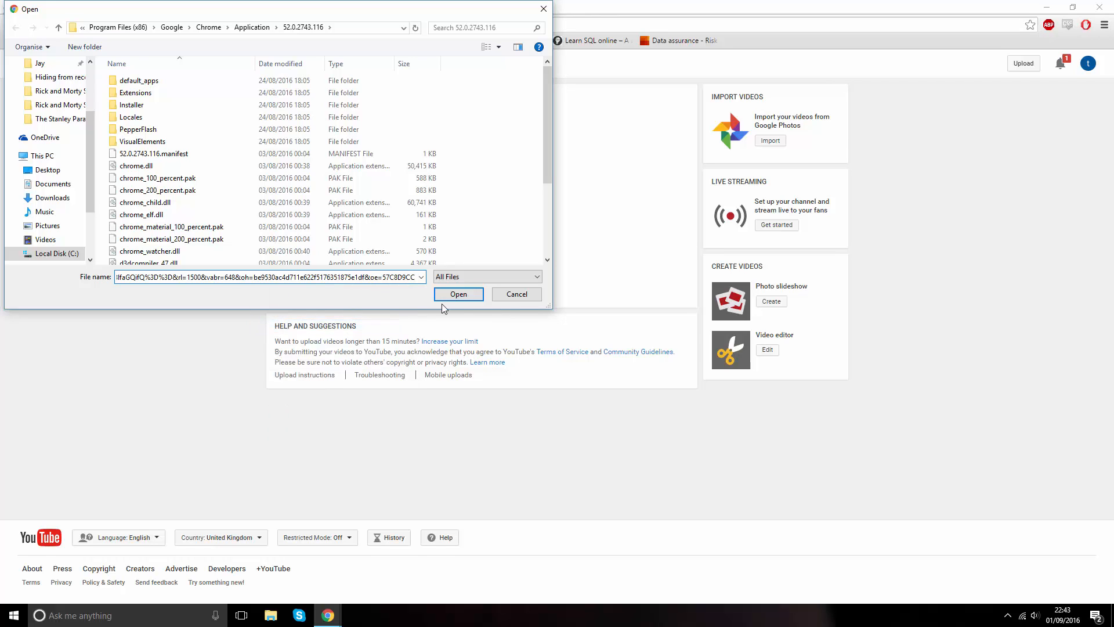
pyautogui.press('ctrl+v')
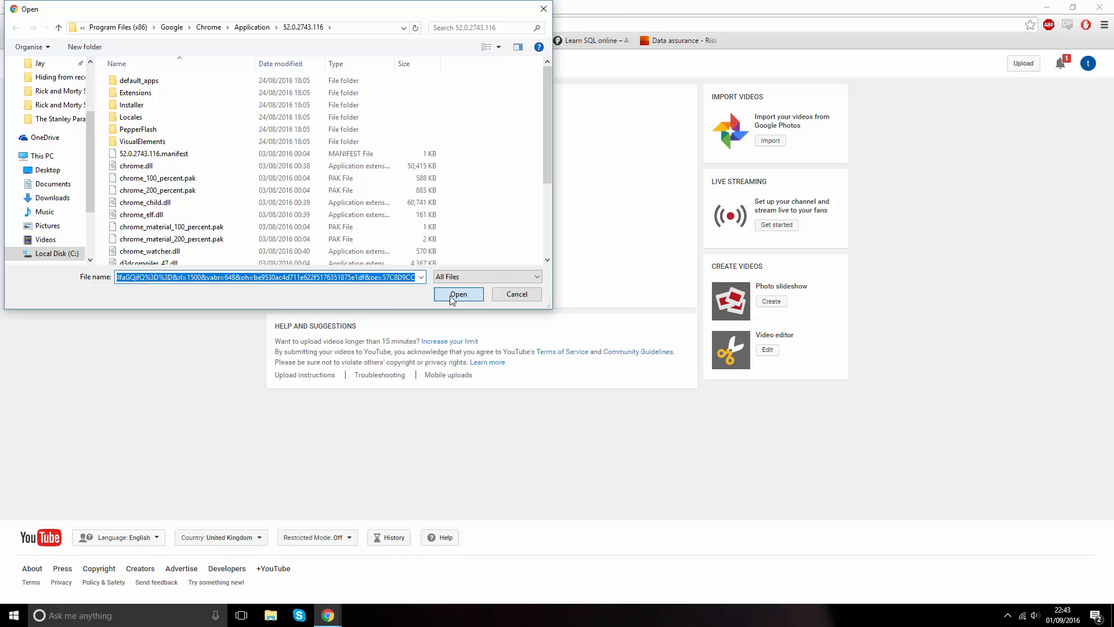
pyautogui.click(459, 294)
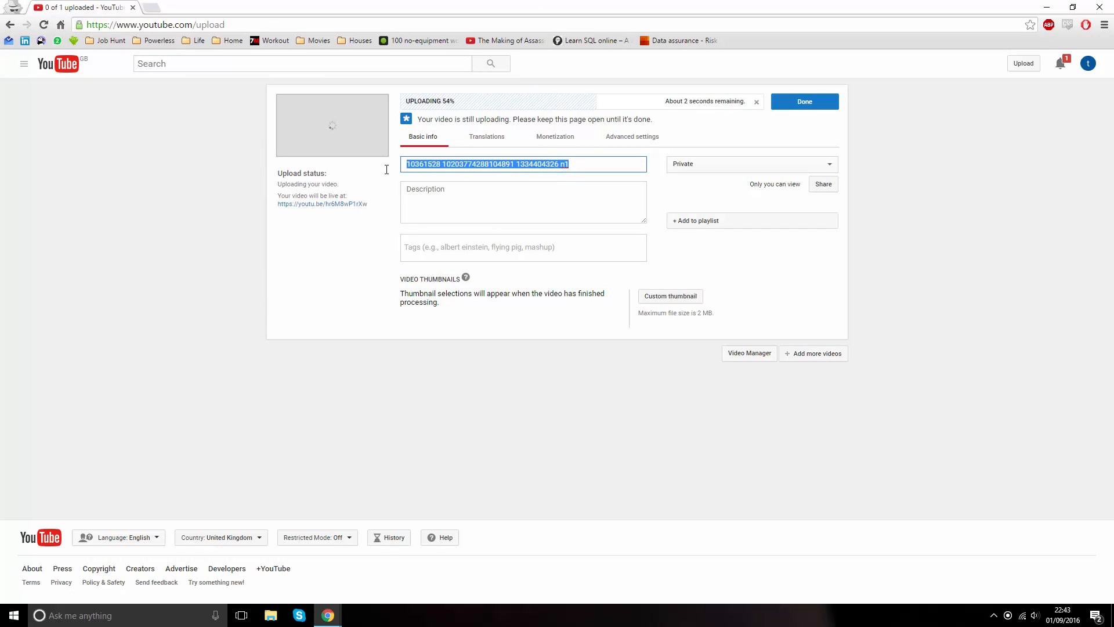
# Title the upload 'How to upload your video directly from Facebook to Youtube...' and move to Description
pyautogui.write('How to up')
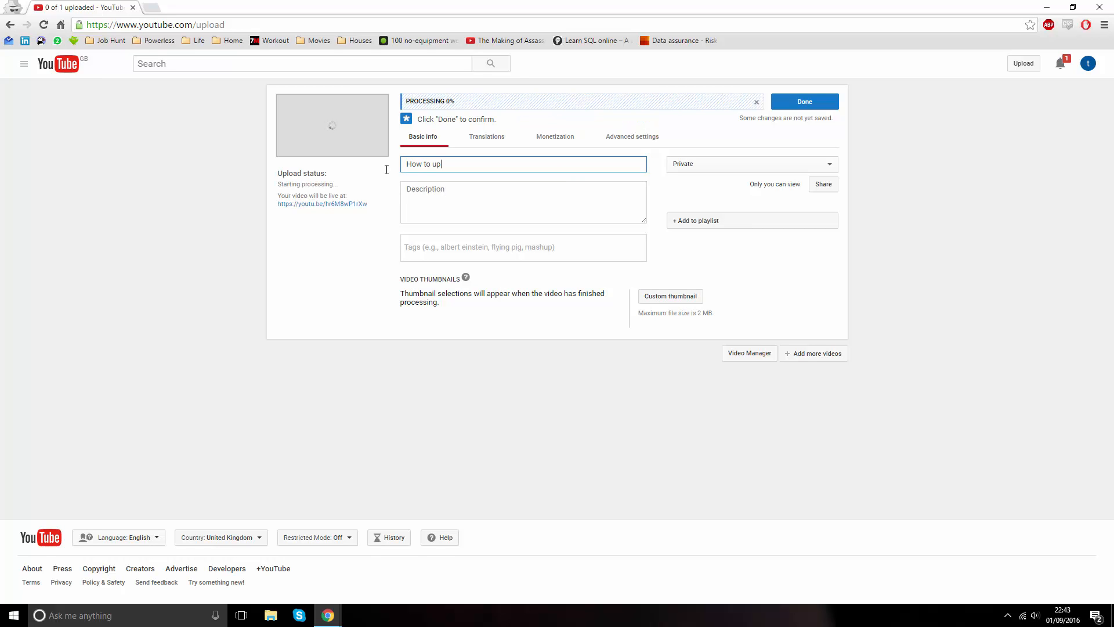
pyautogui.write('load y')
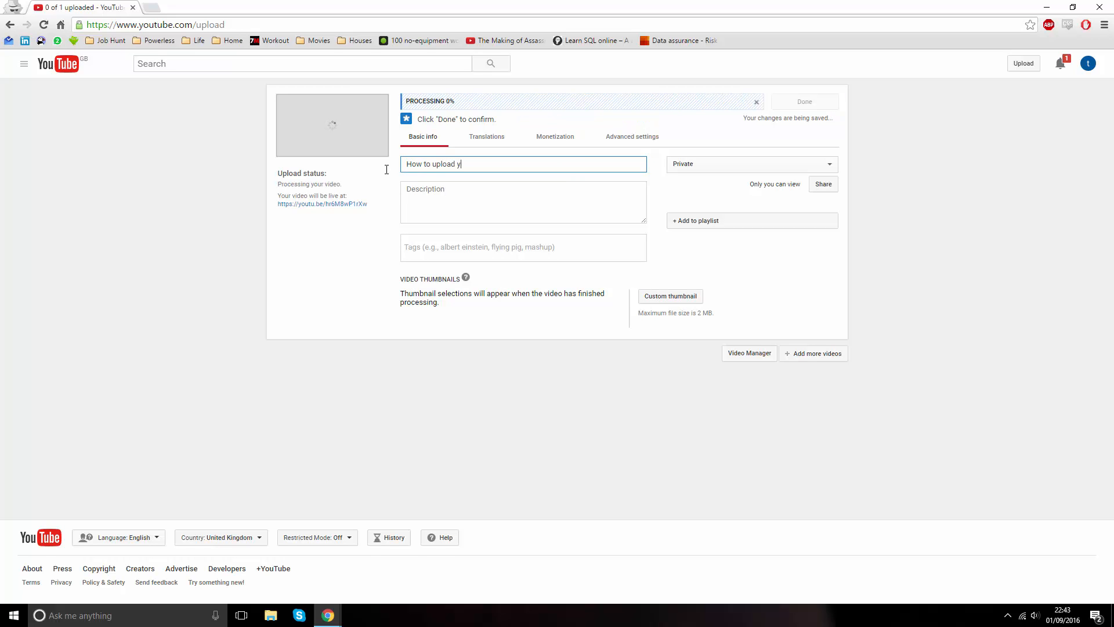
pyautogui.write('our video')
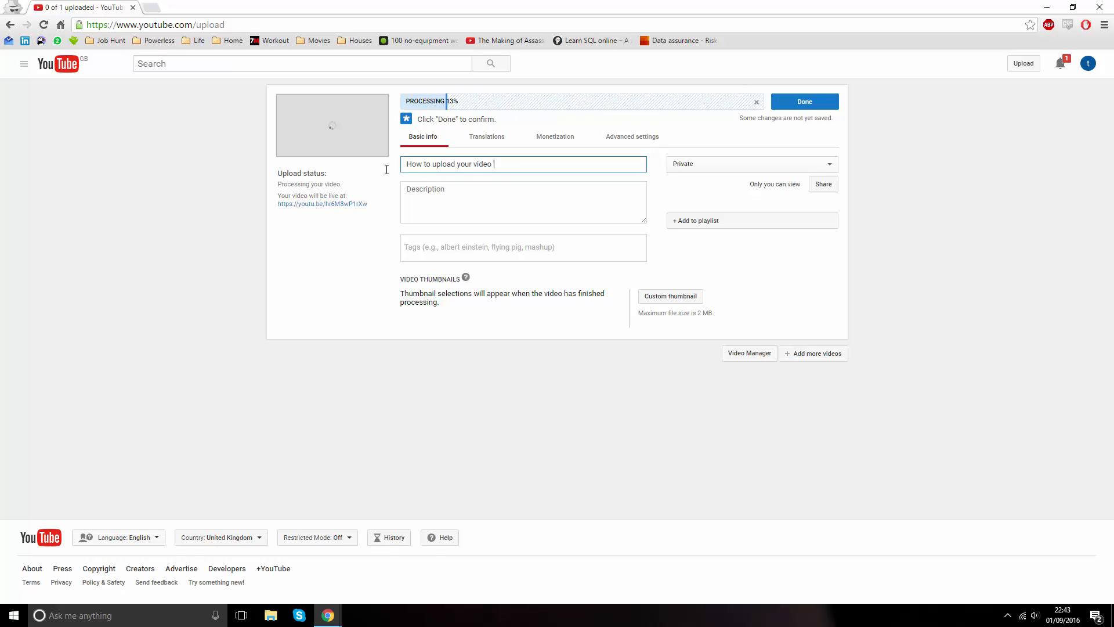
pyautogui.write('directly')
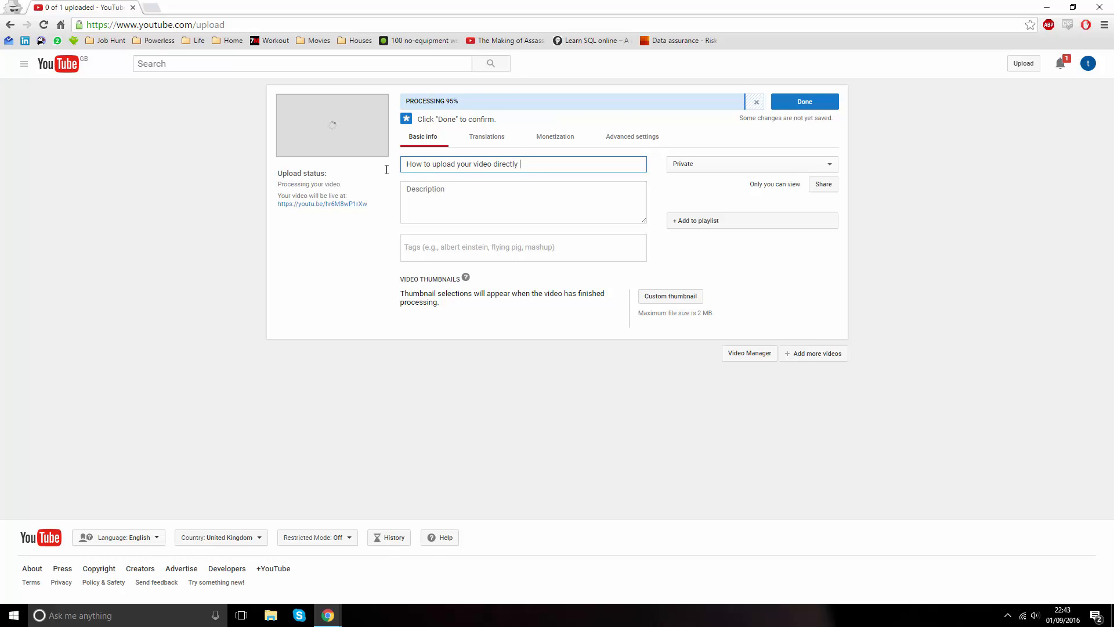
pyautogui.write('from Facebook to Youtube...')
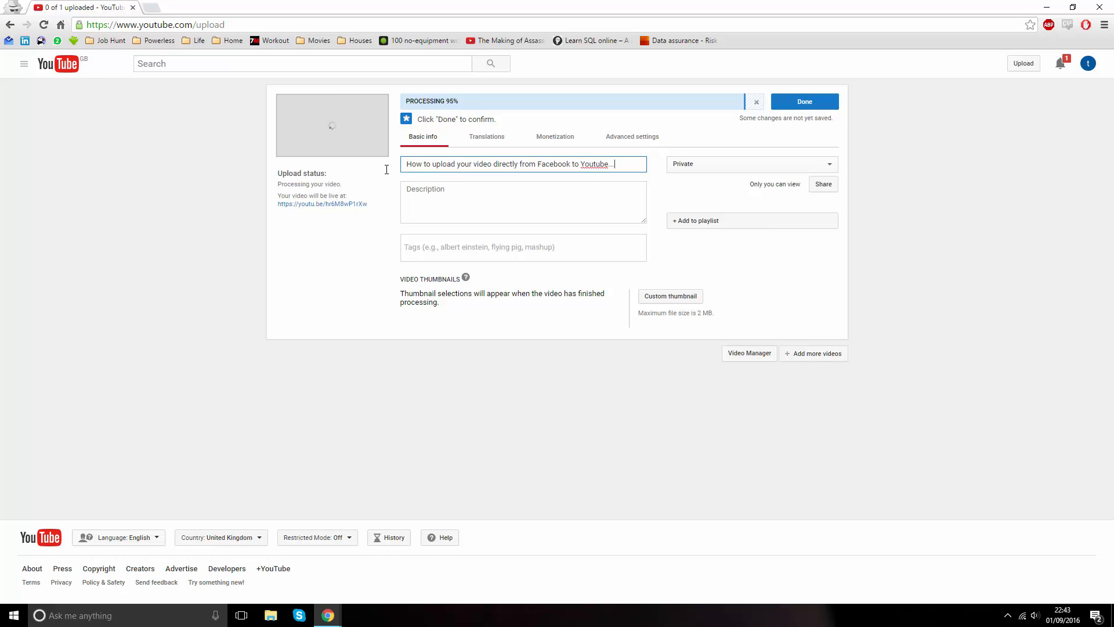
pyautogui.click(523, 202)
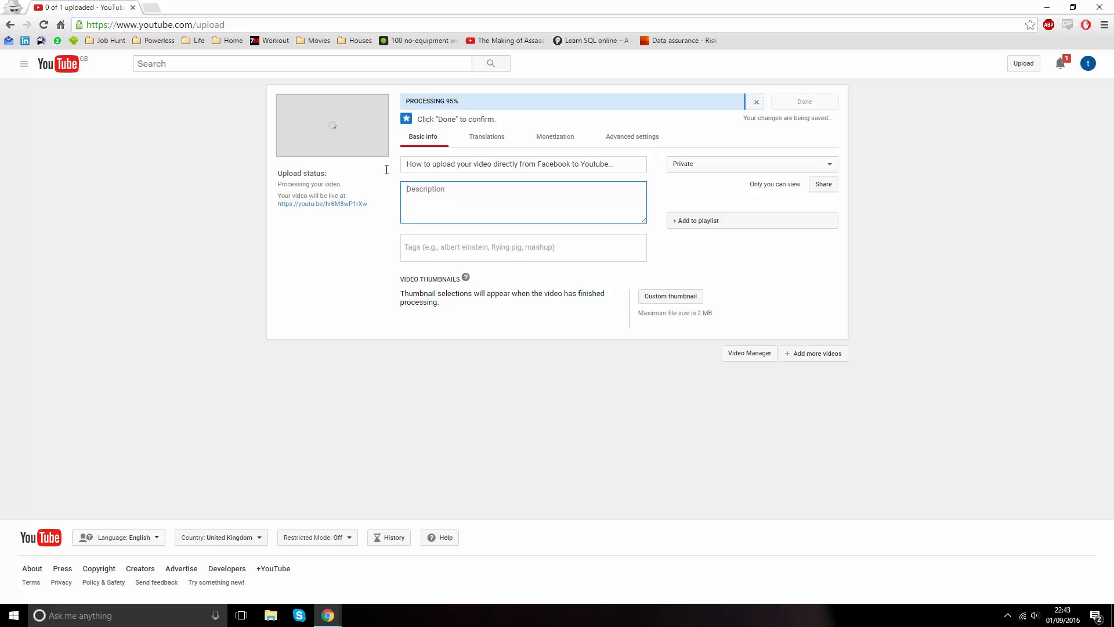